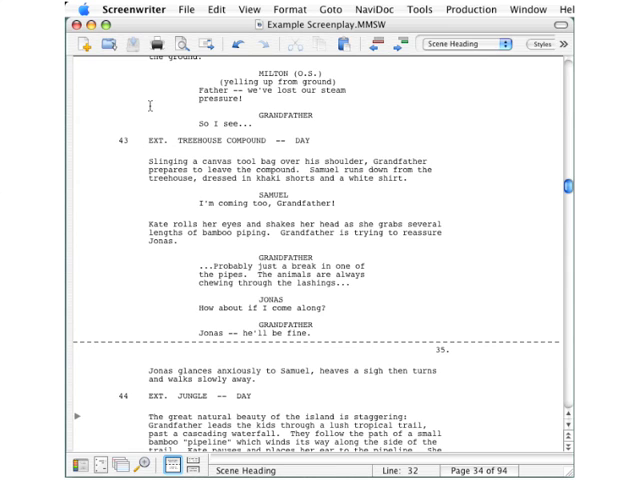
Show the Export To submenu listing available export formats.
left_click(204, 8)
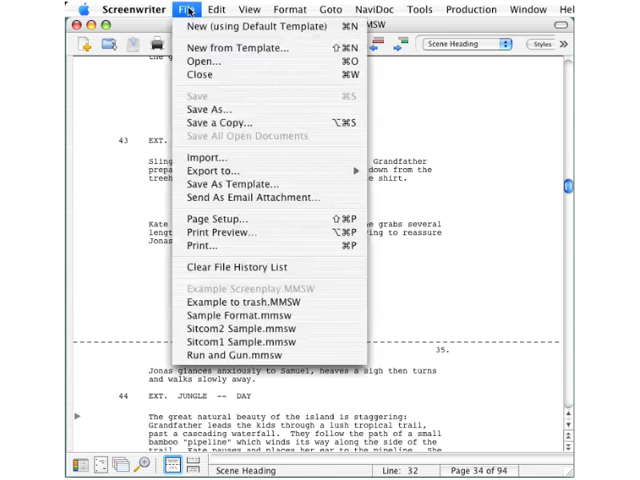
mouse_move(212, 170)
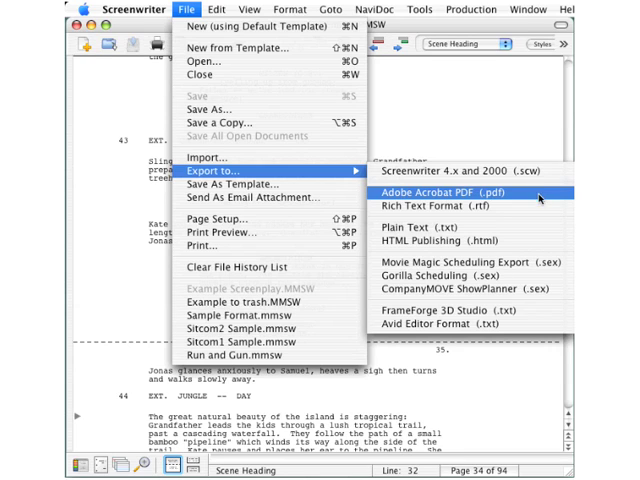
mouse_move(460, 206)
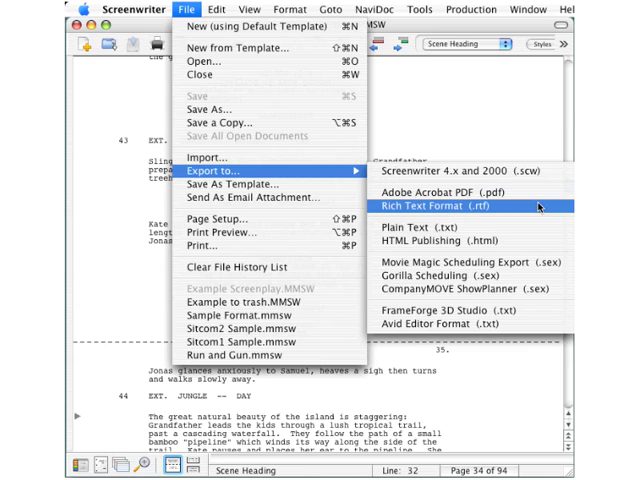
mouse_move(460, 232)
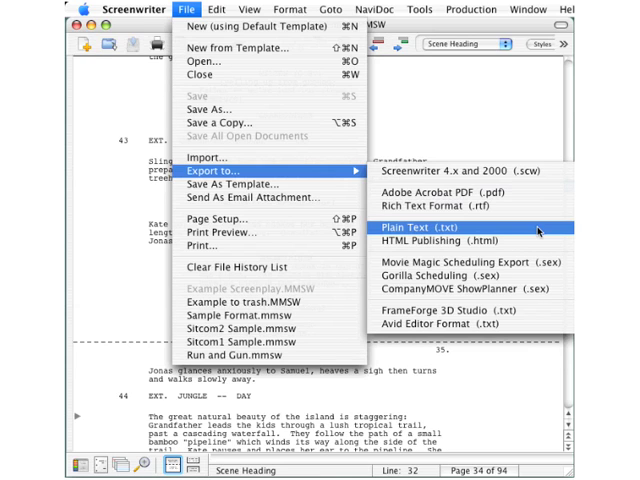
mouse_move(460, 240)
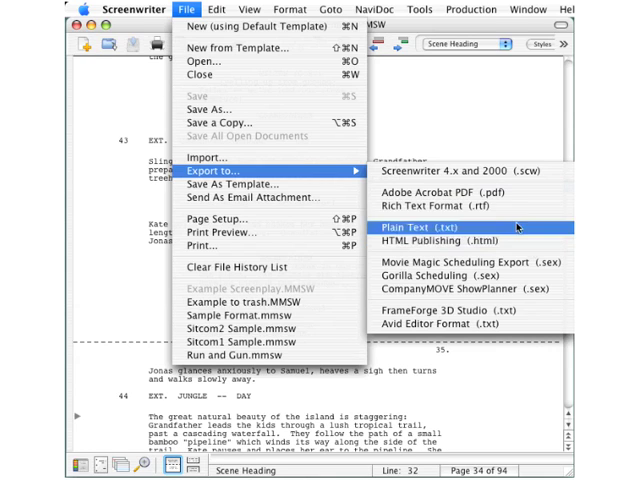
Choose Adobe Acrobat PDF (.pdf) as the export format, opening the Export save dialog.
left_click(424, 224)
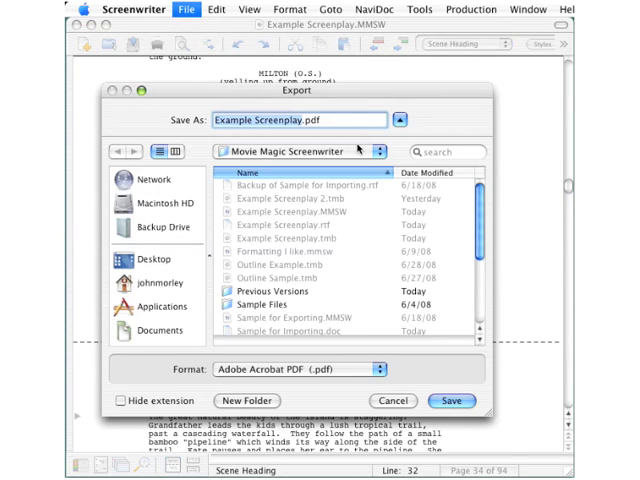
mouse_move(464, 108)
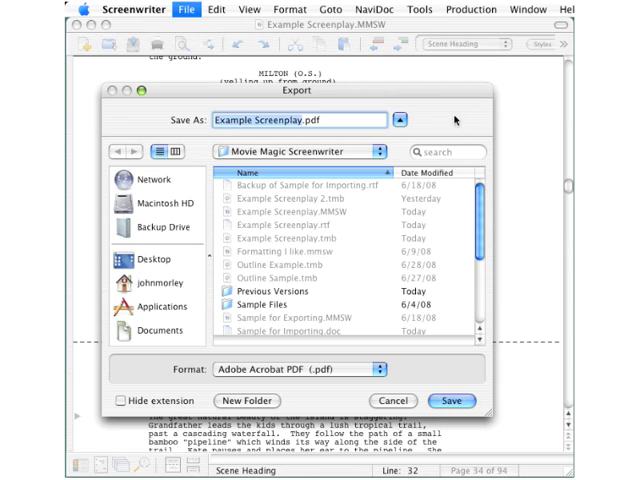
mouse_move(356, 264)
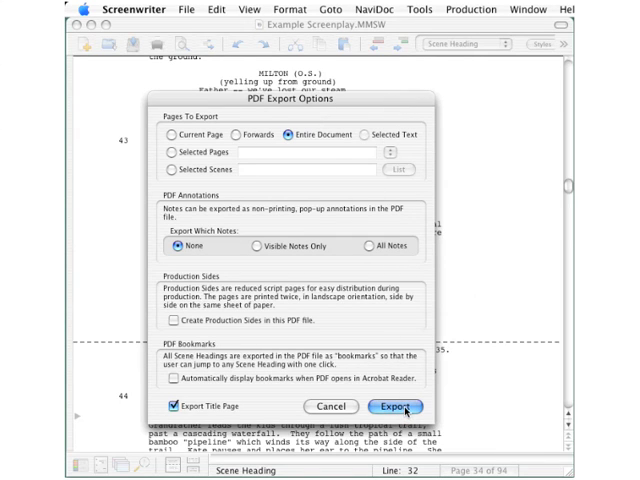
Export the entire screenplay to PDF with default options and return to the script.
left_click(394, 406)
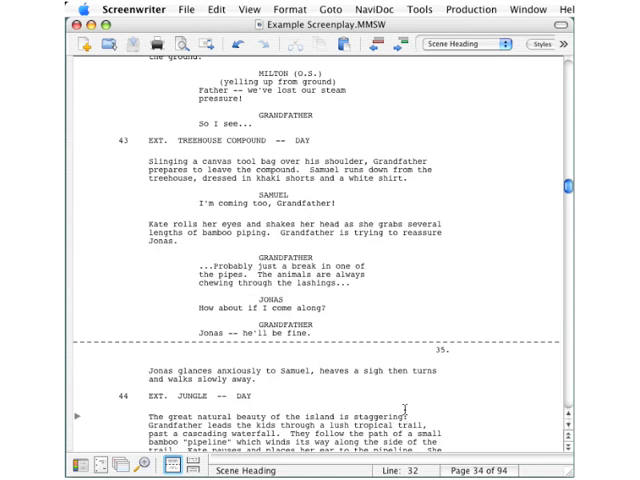